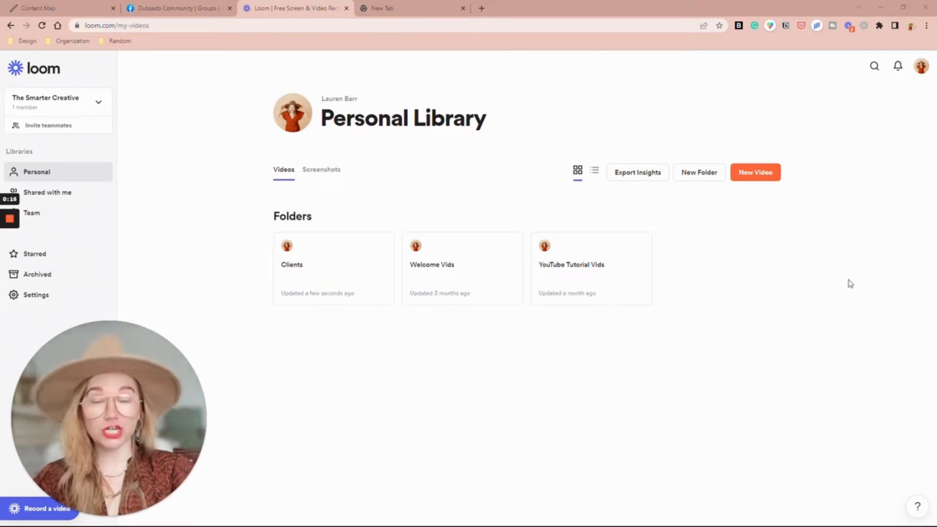
pyautogui.moveTo(843, 185)
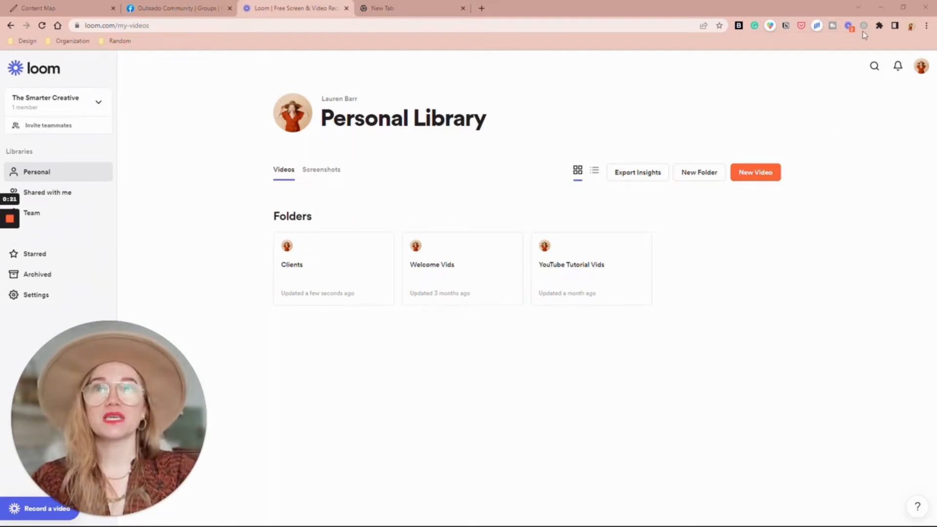
# Open the Loom recorder panel set to screen and camera capture with mic and webcam
pyautogui.click(849, 26)
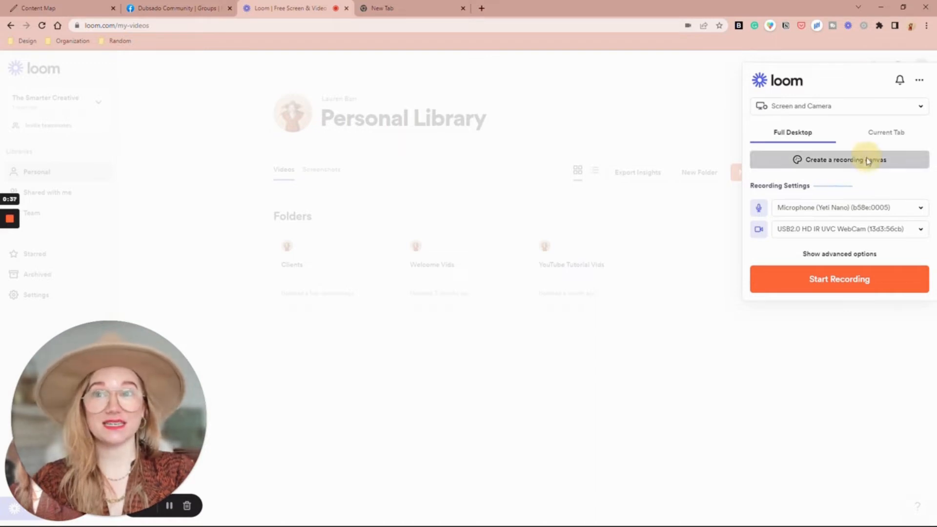
# Create a recording canvas, move the webcam bubble onto it, and change the heading to 'Hey Clare!'
pyautogui.click(838, 159)
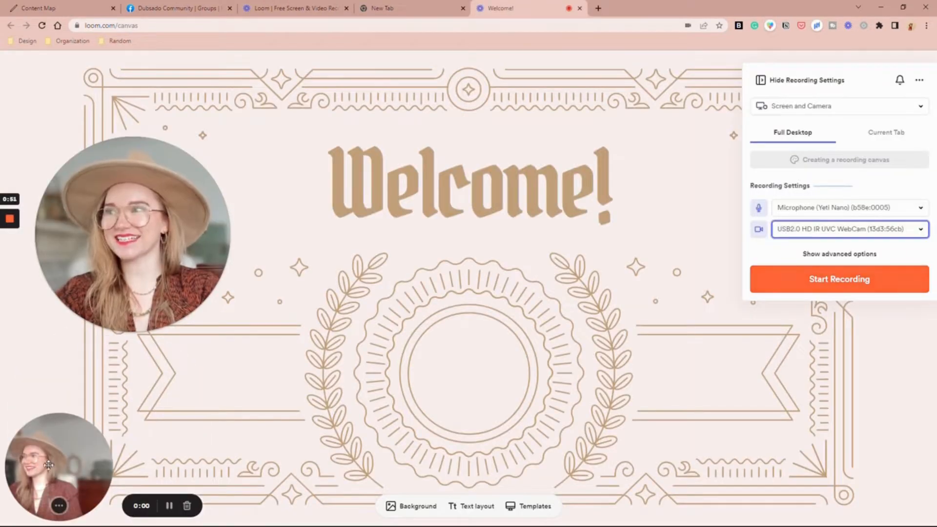
pyautogui.moveTo(58, 466); pyautogui.dragTo(476, 370)
pyautogui.write('Hey')
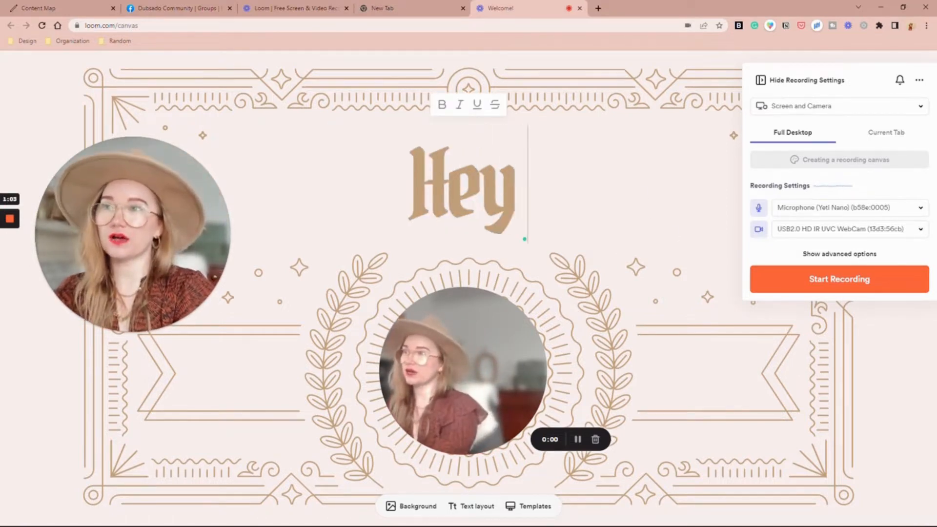
pyautogui.write('Clare!@')
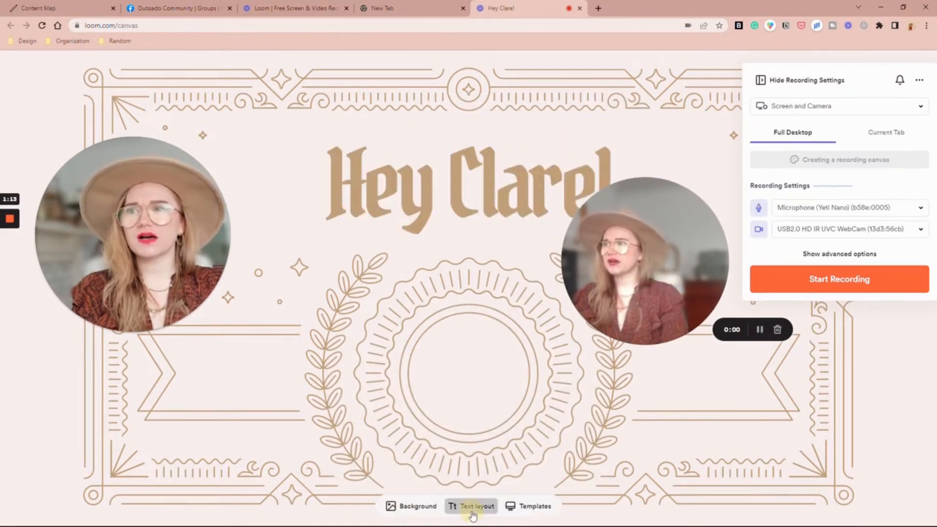
pyautogui.click(471, 506)
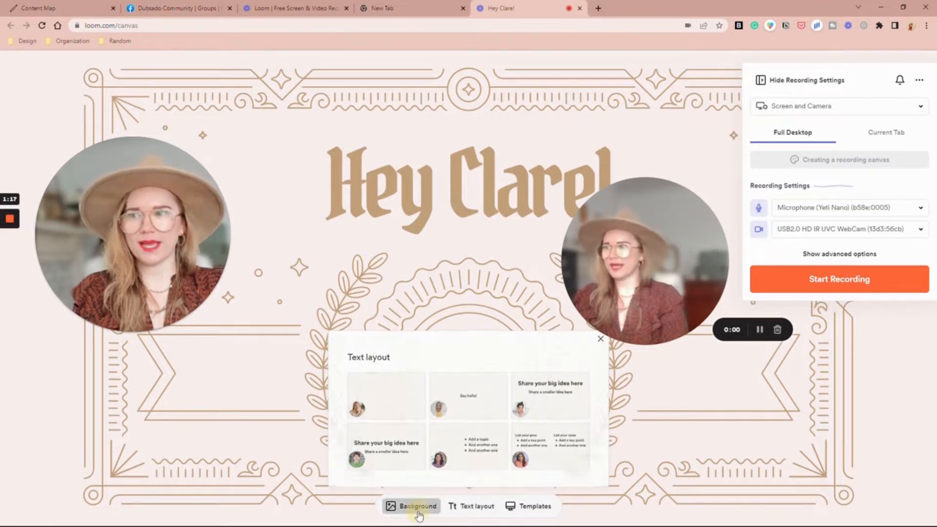
pyautogui.click(417, 506)
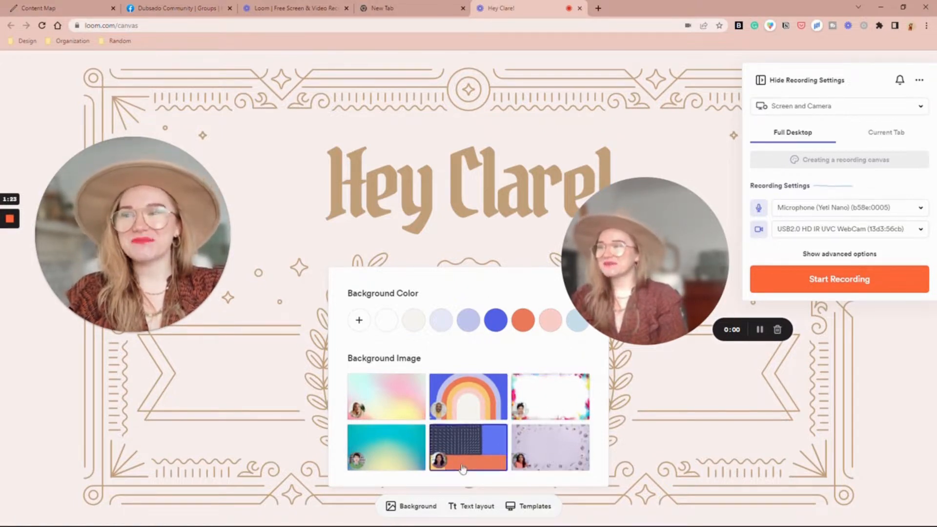
pyautogui.click(385, 396)
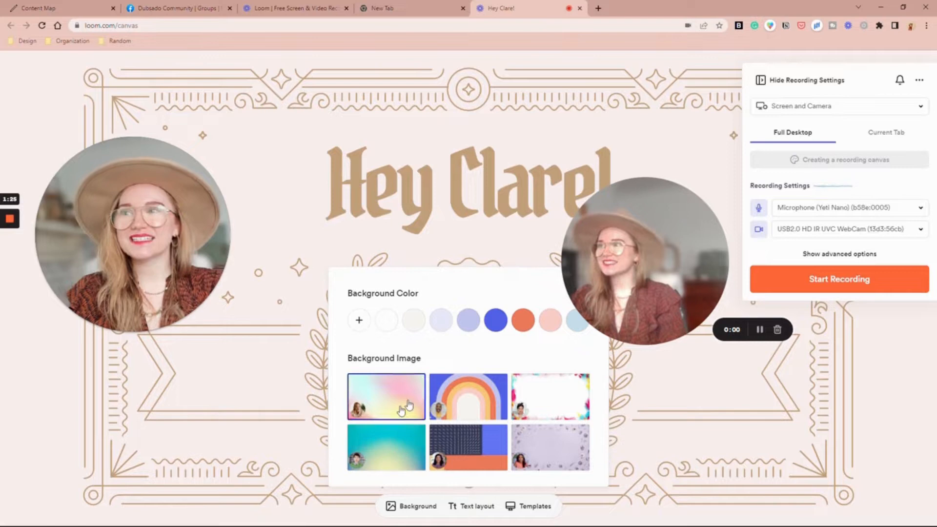
pyautogui.click(534, 506)
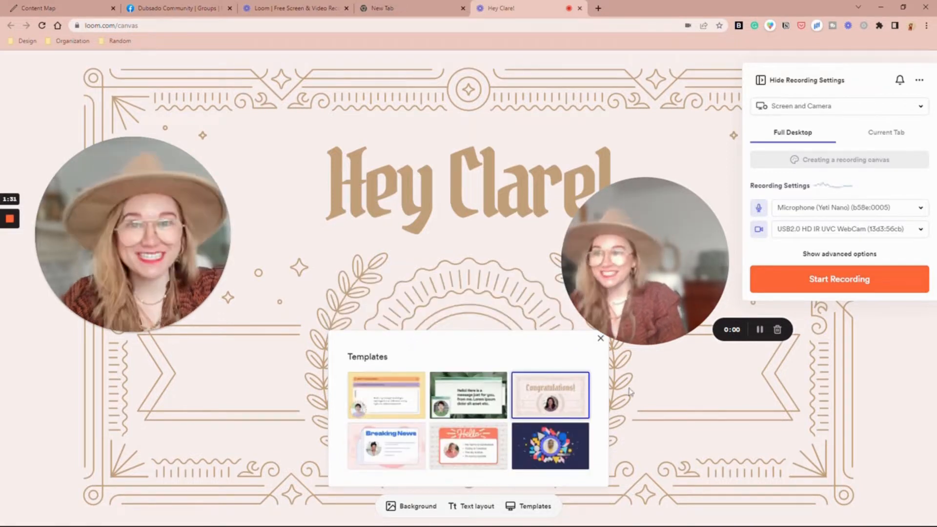
pyautogui.click(468, 445)
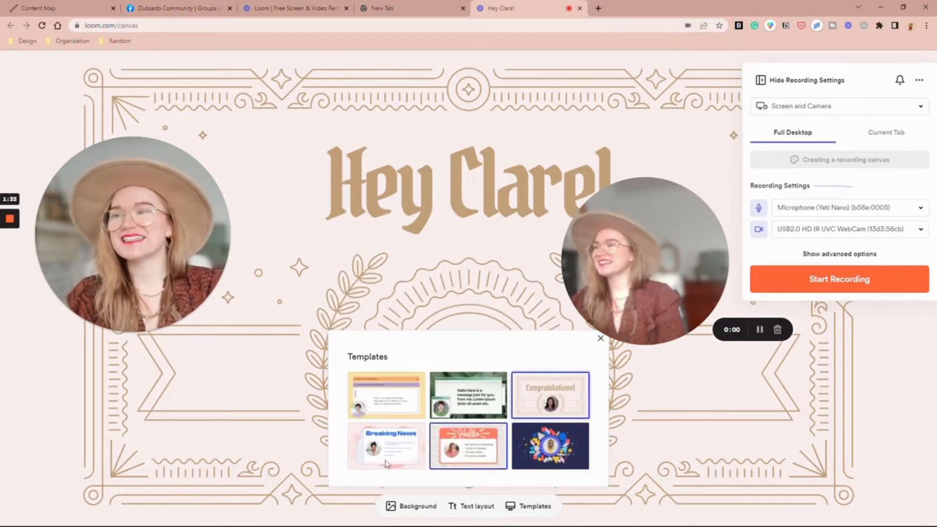
pyautogui.click(410, 506)
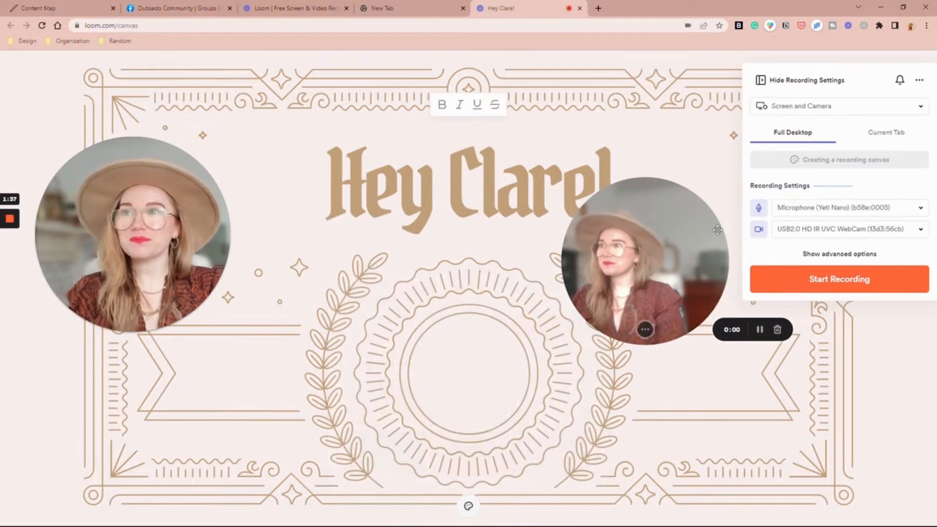
pyautogui.moveTo(644, 260); pyautogui.dragTo(466, 359)
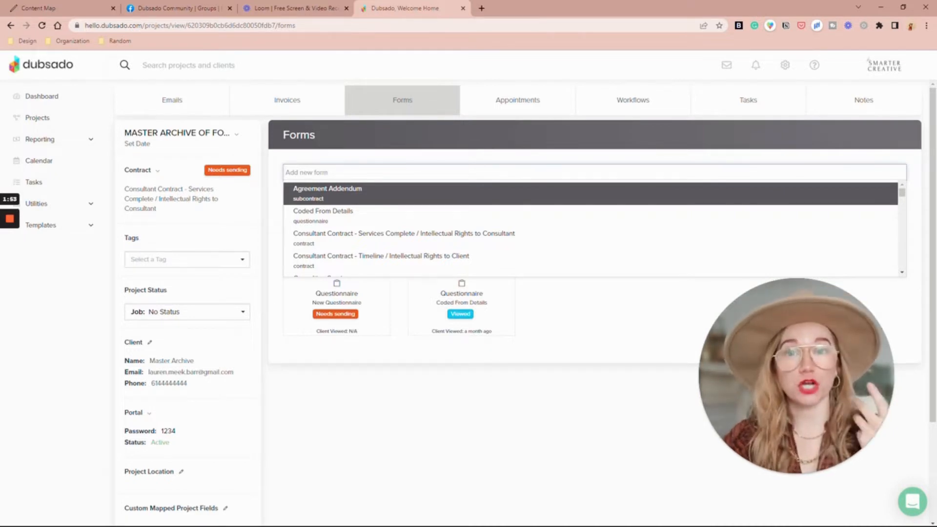
# Search forms for 'home', edit Final Homework VIP Day, and scroll to its code block
pyautogui.write('home')
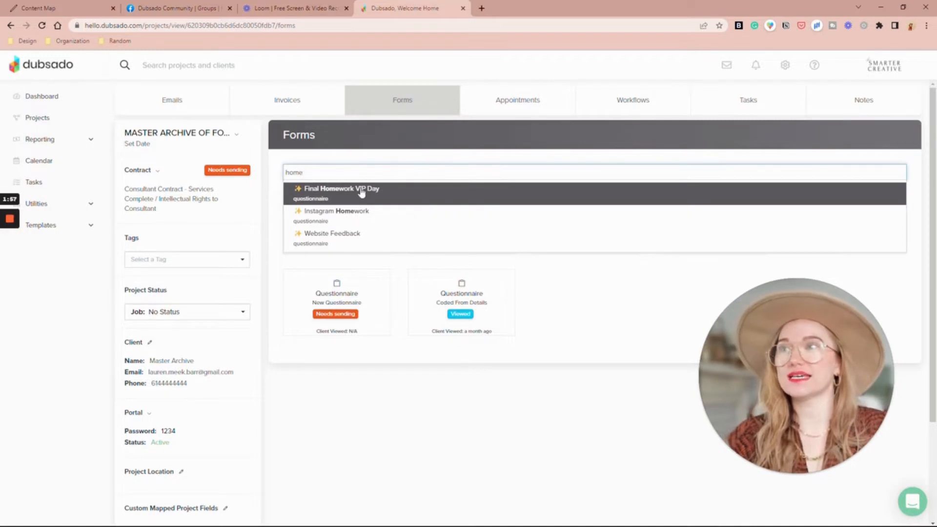
pyautogui.click(340, 189)
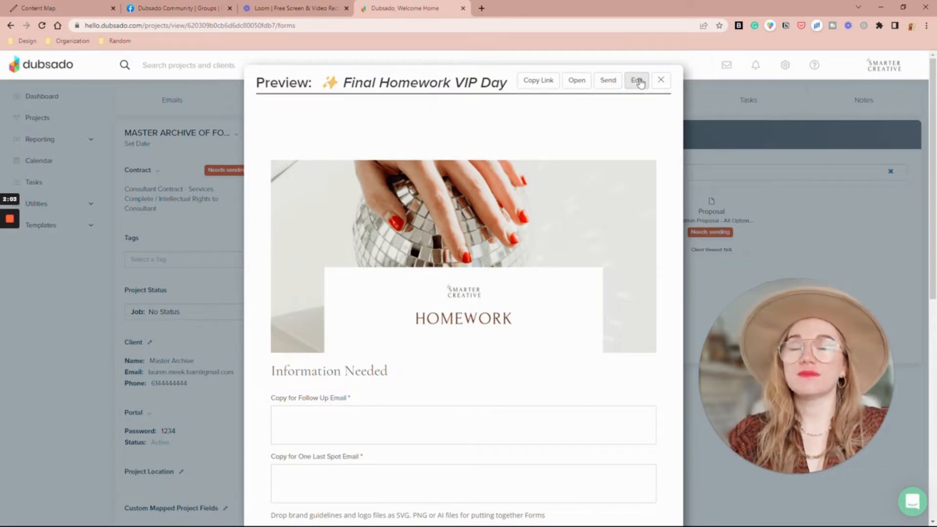
pyautogui.click(636, 80)
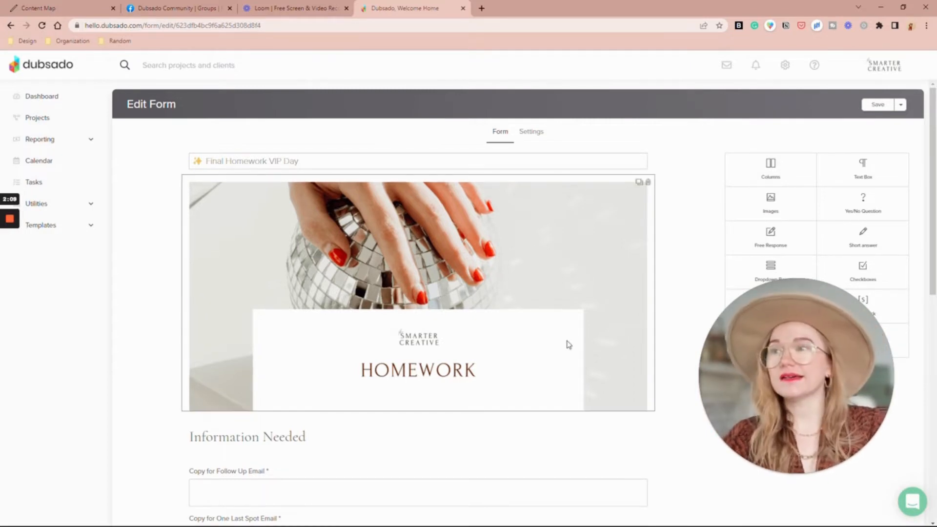
pyautogui.scroll(-3)
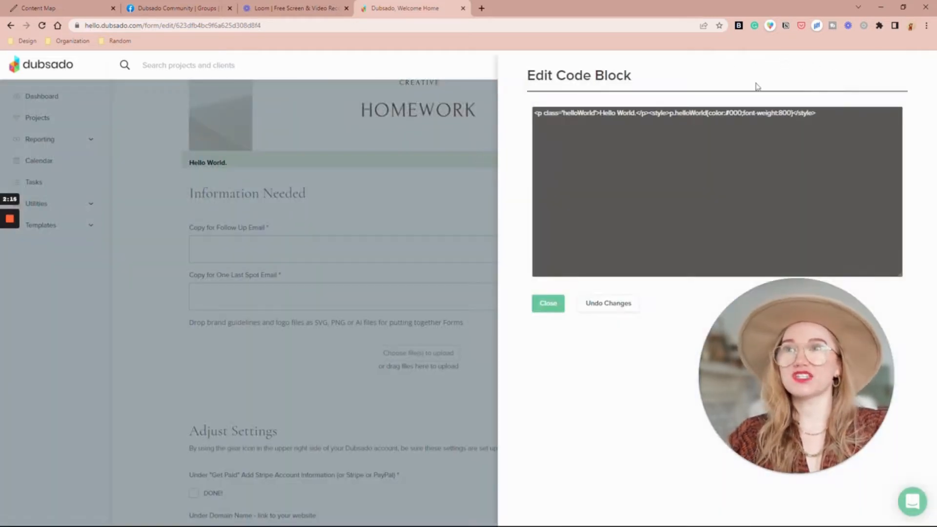
pyautogui.click(293, 7)
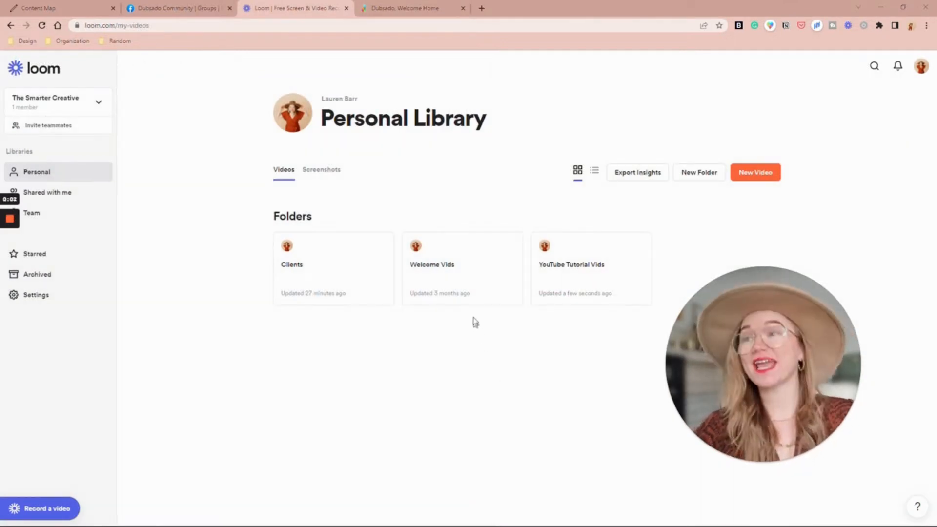
# Open Hey Natalie! in Welcome Vids and copy its embed code from the Share dialog
pyautogui.click(462, 264)
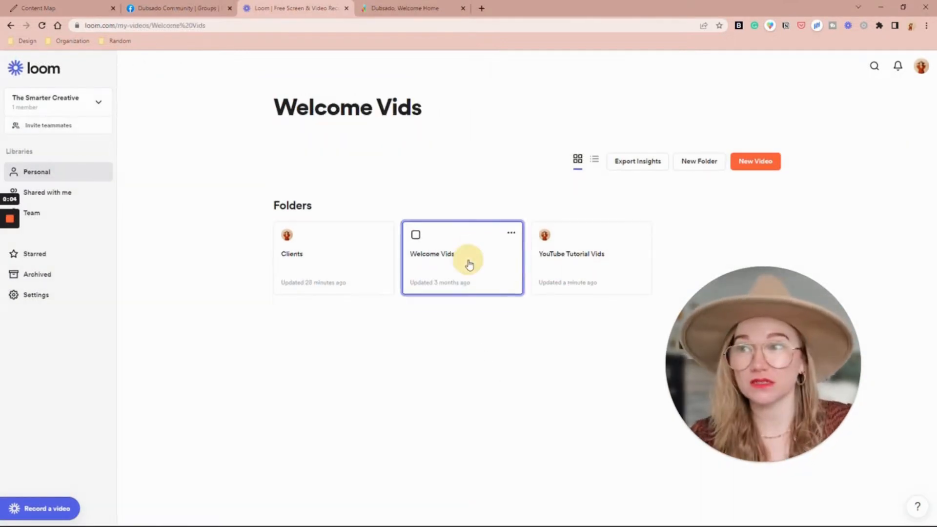
pyautogui.click(463, 258)
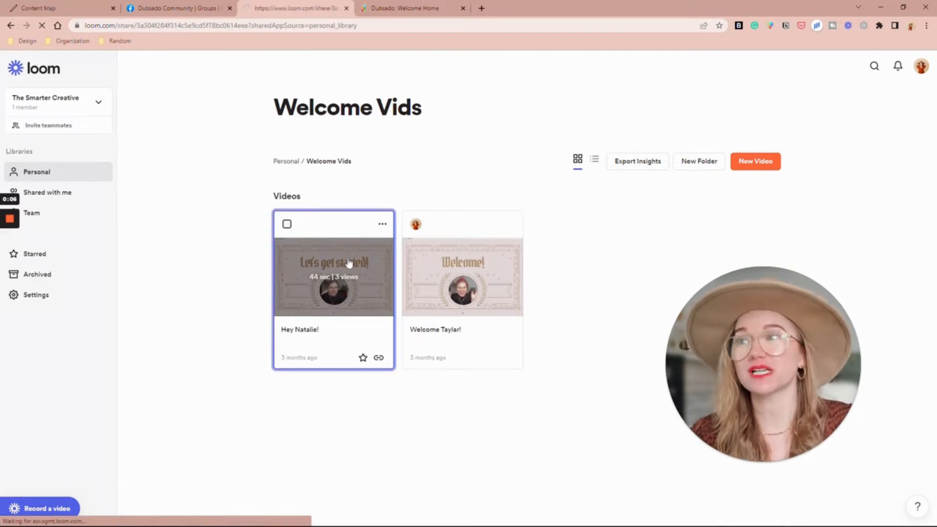
pyautogui.click(333, 276)
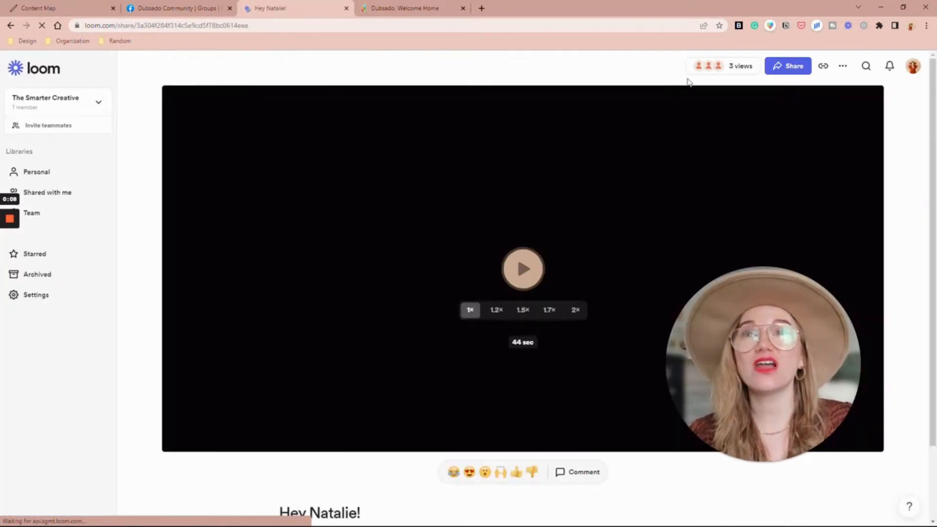
pyautogui.click(788, 66)
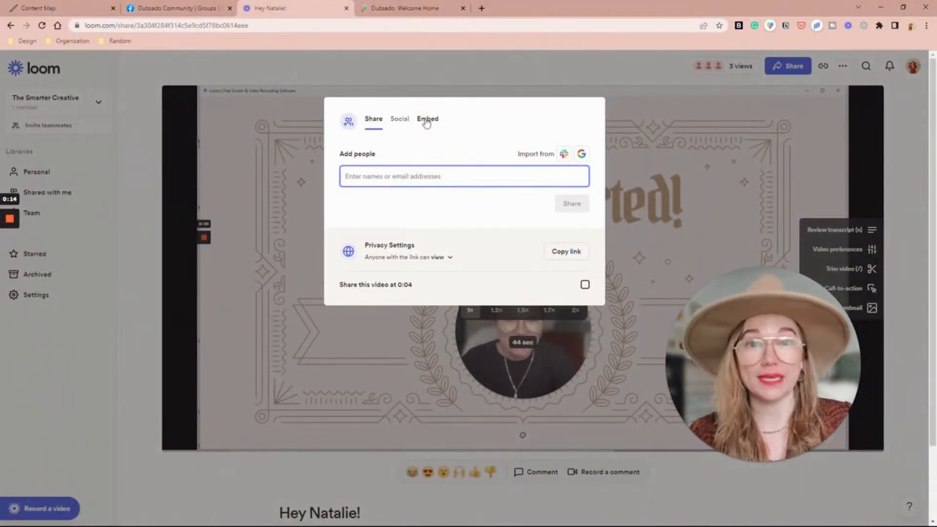
pyautogui.click(427, 119)
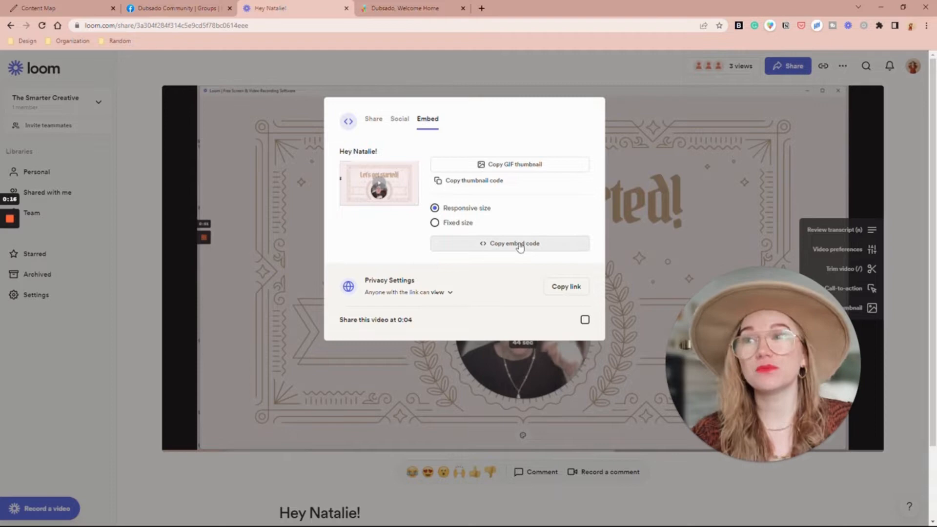
pyautogui.click(509, 243)
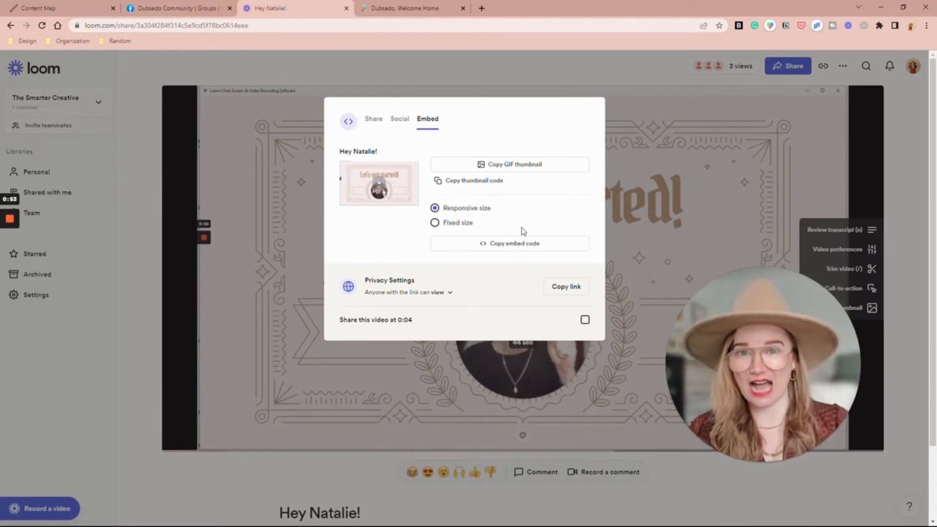
pyautogui.click(410, 7)
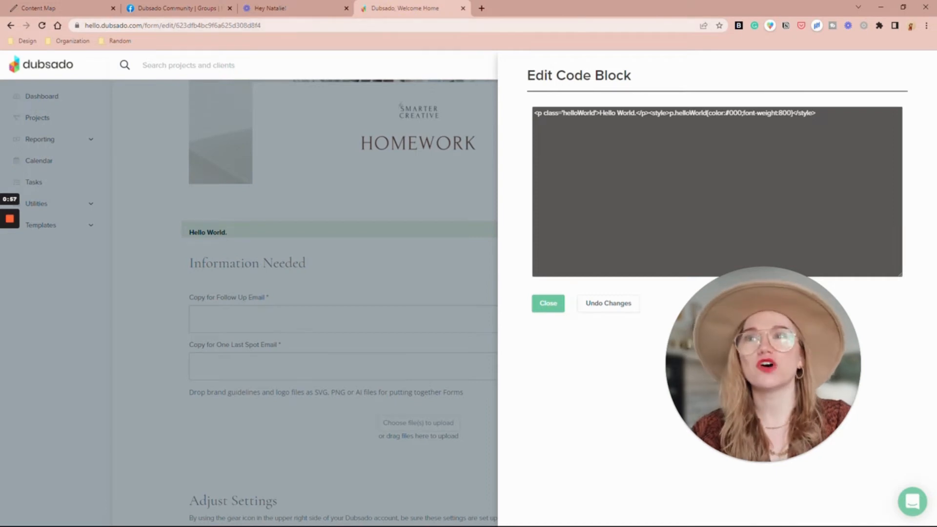
# Replace the Hello World code with the Loom embed, close the block, then Save and Preview
pyautogui.tripleClick(673, 113)
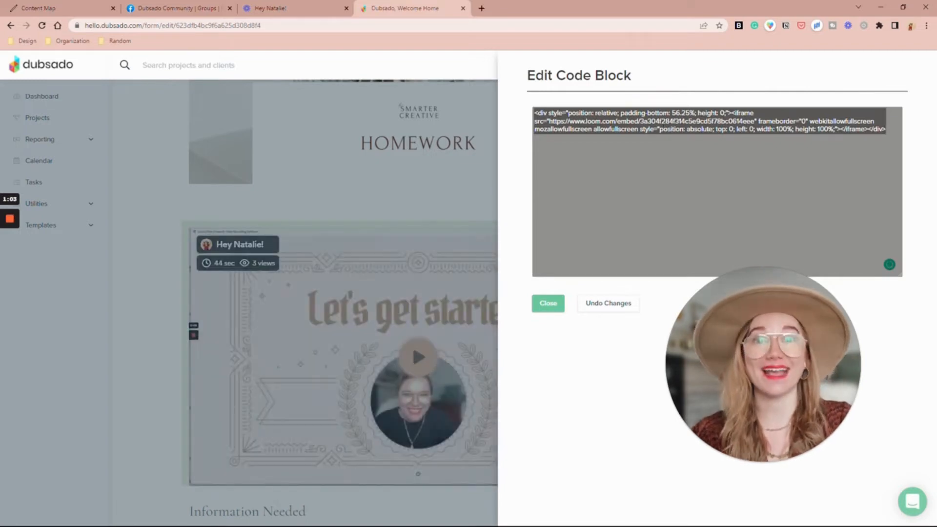
pyautogui.click(546, 303)
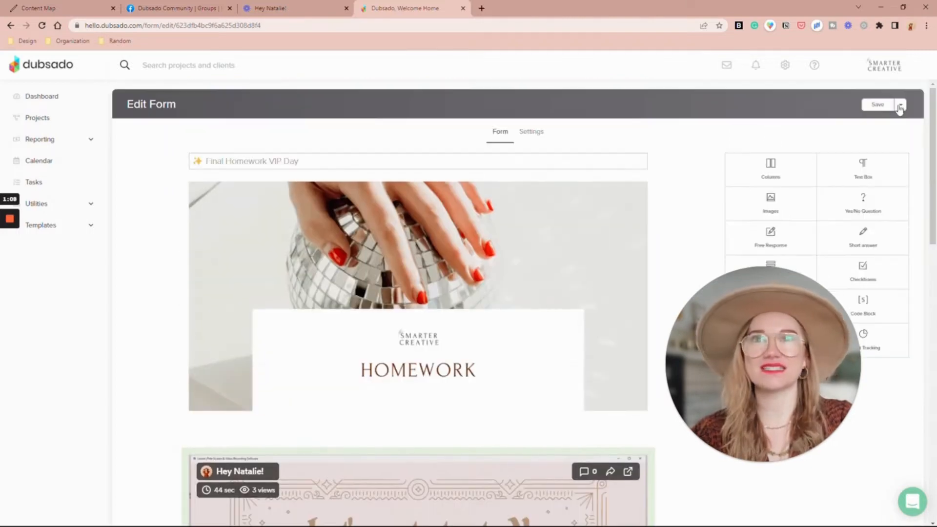
pyautogui.click(899, 103)
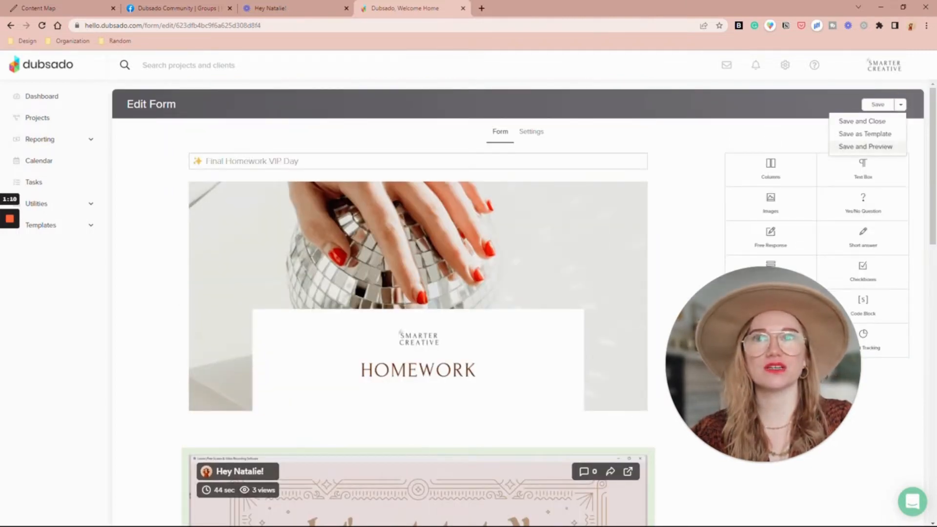
pyautogui.click(865, 147)
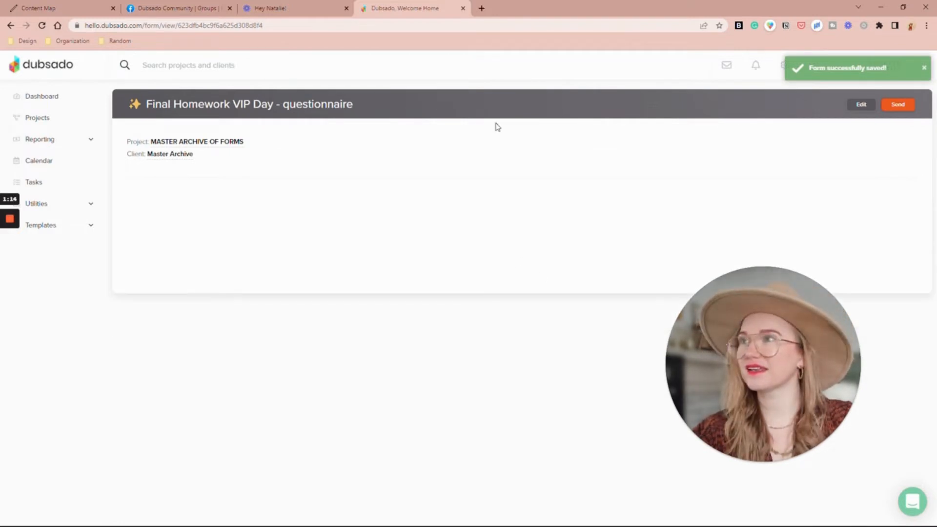
pyautogui.scroll(-3)
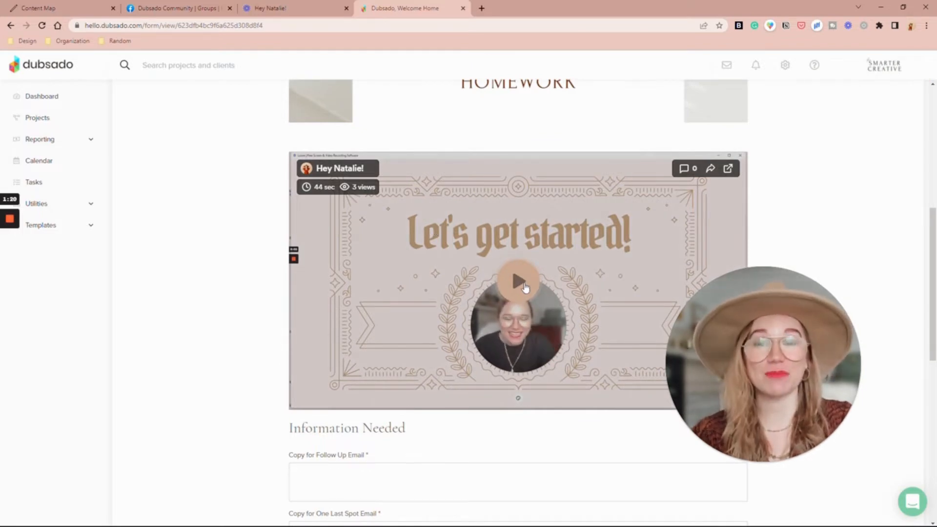
pyautogui.moveTo(252, 318)
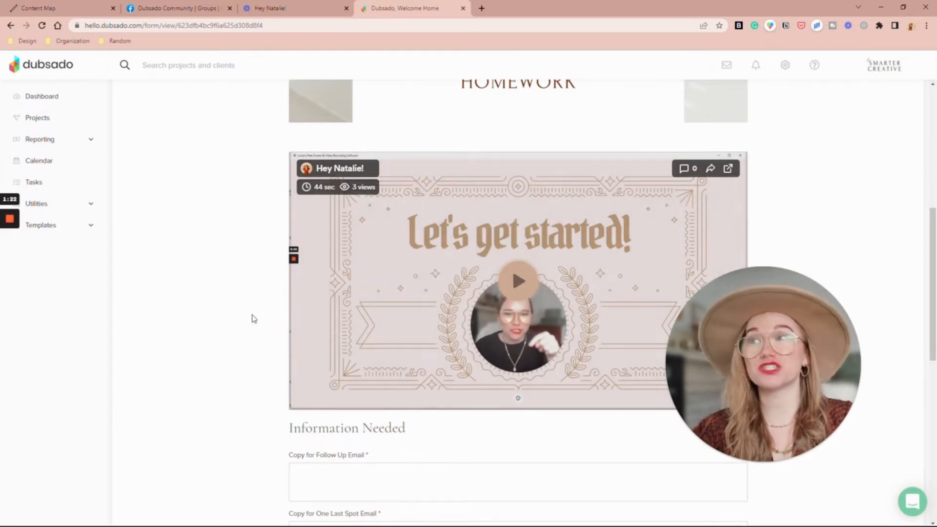